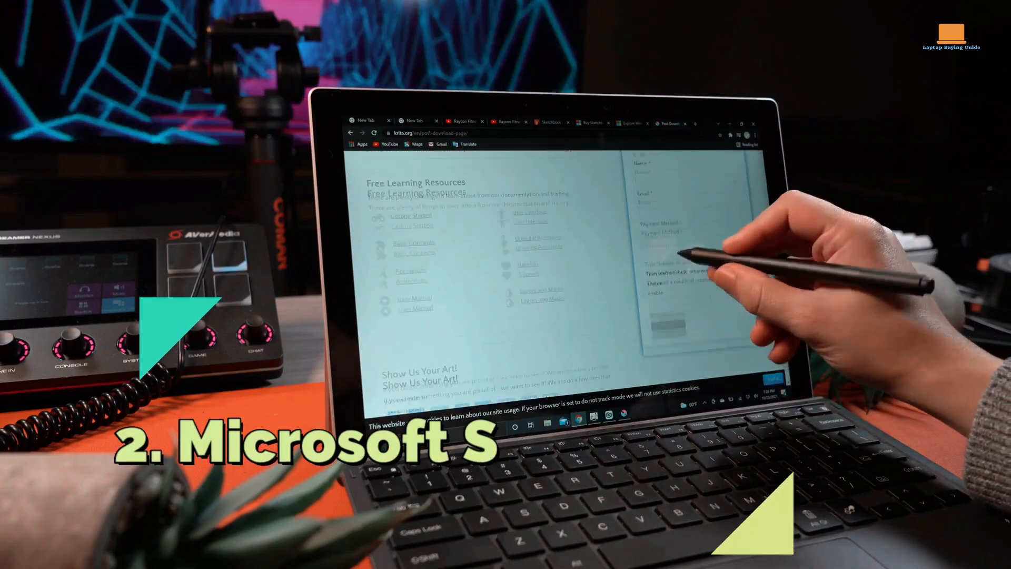
pyautogui.scroll(-3)
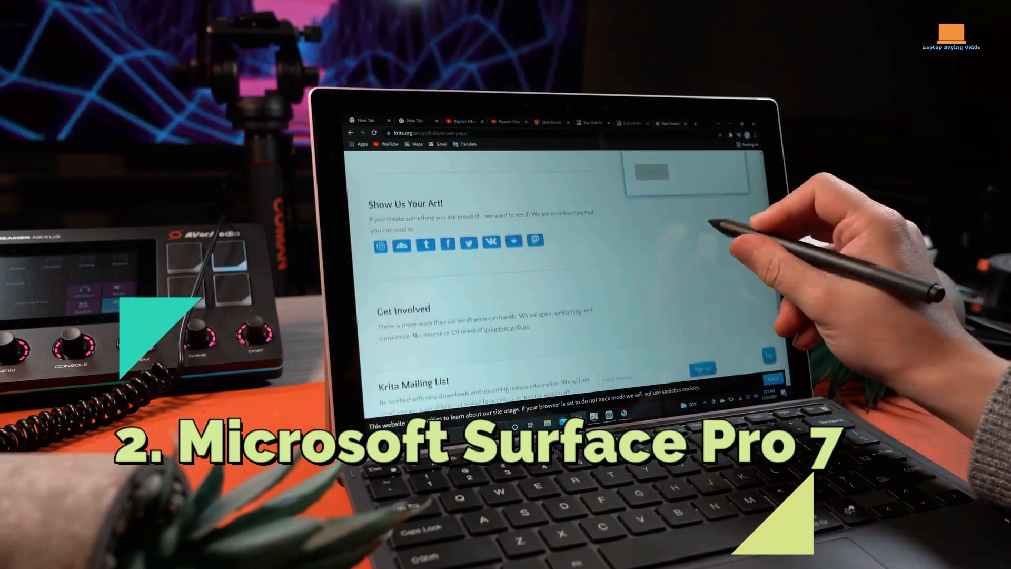